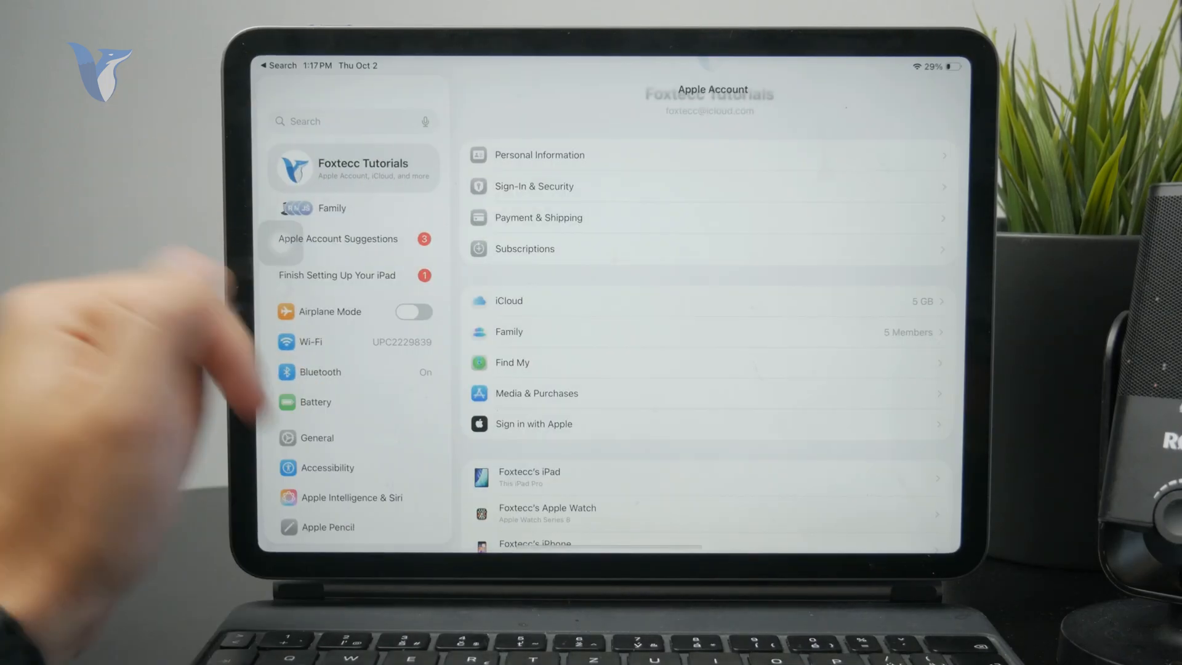
Leave the Apple Account settings and return to the iPad Home Screen
left_click(316, 437)
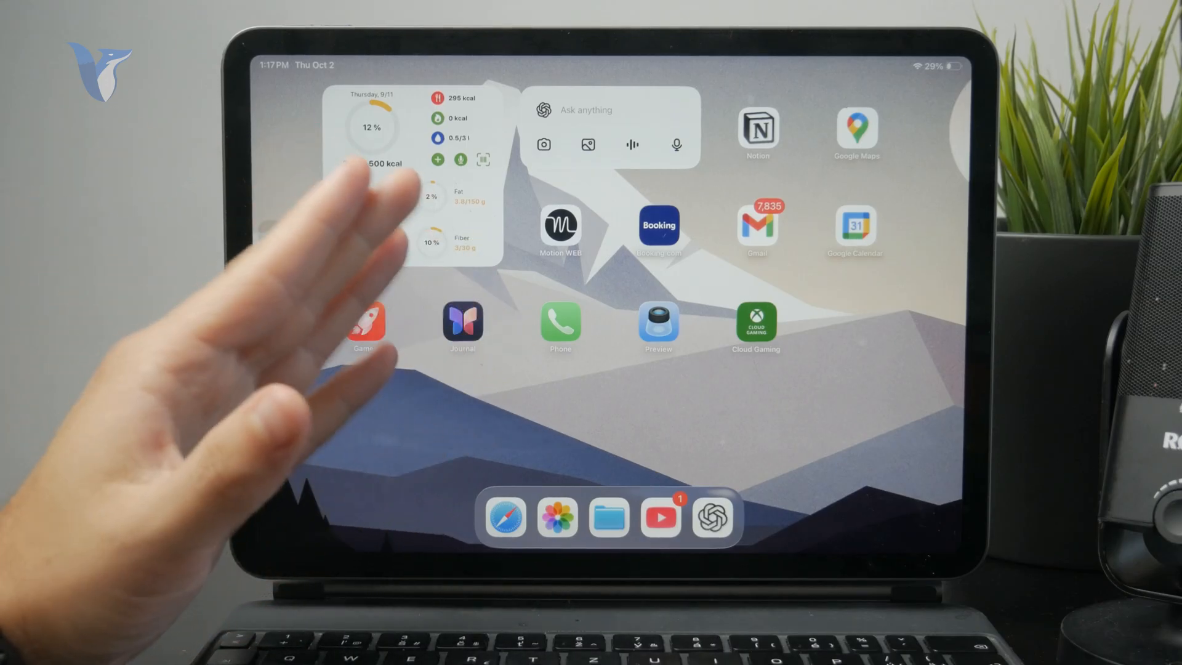
Launch the App Store and view Account Settings showing Slovakia as Country/Region
scroll("left", 3)
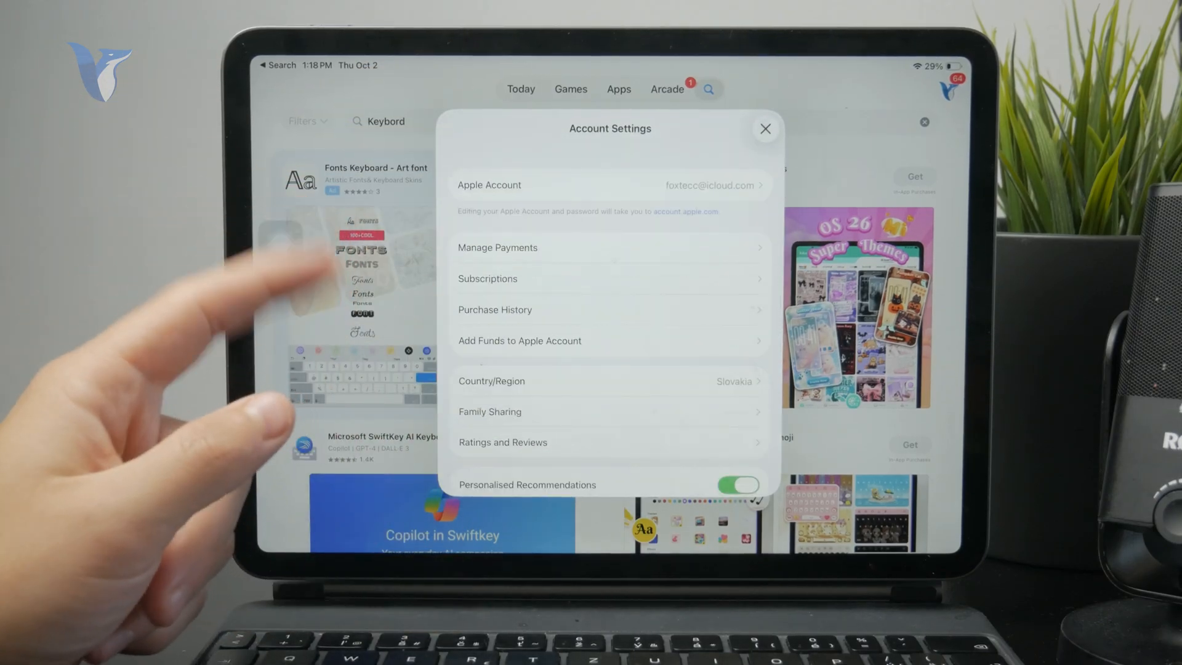
Close the App Store Account Settings and return to the Home Screen
left_click(764, 130)
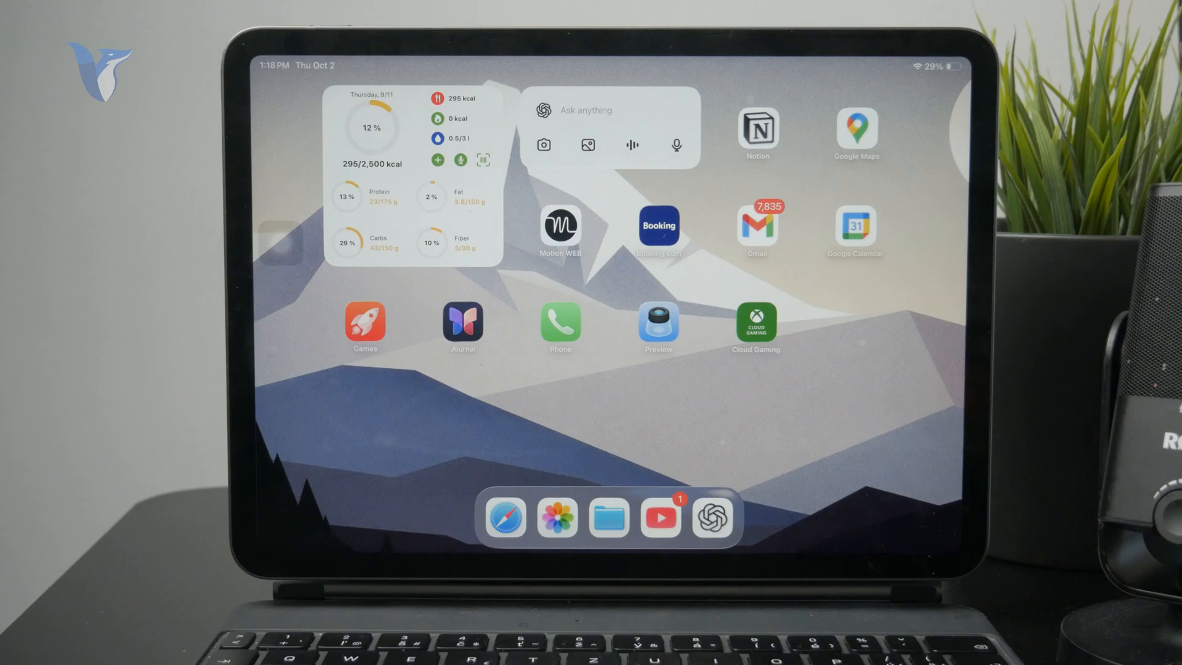
Shut down the iPad from Settings > General and power it back on to the passcode prompt
left_click(364, 323)
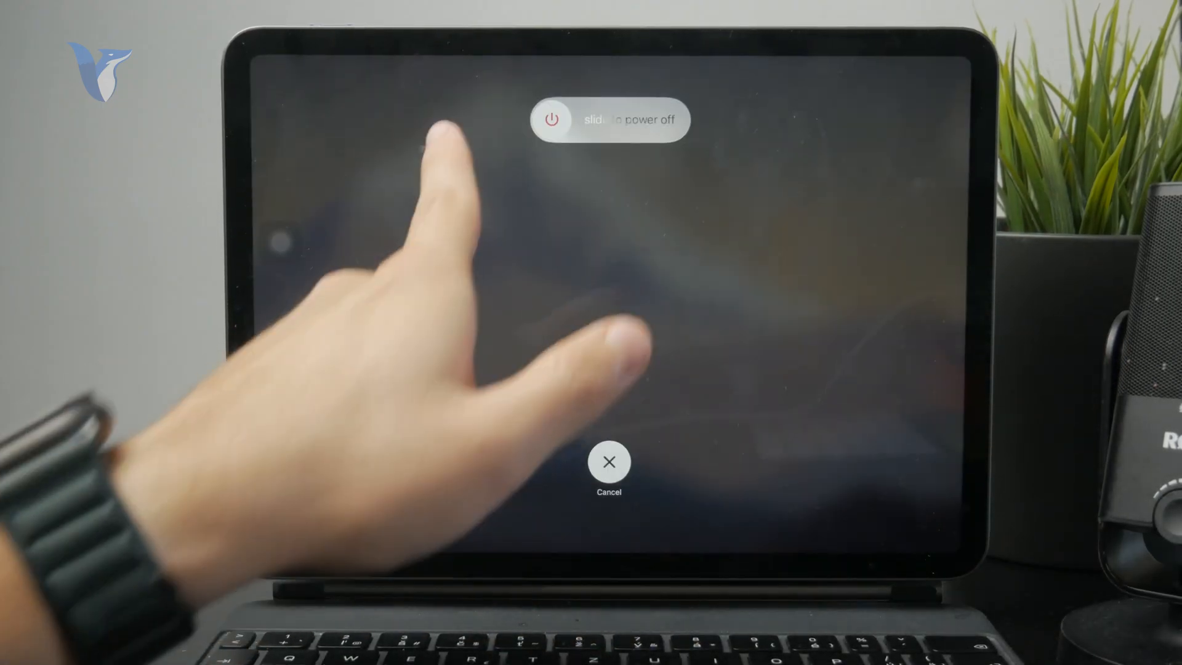
left_click(608, 462)
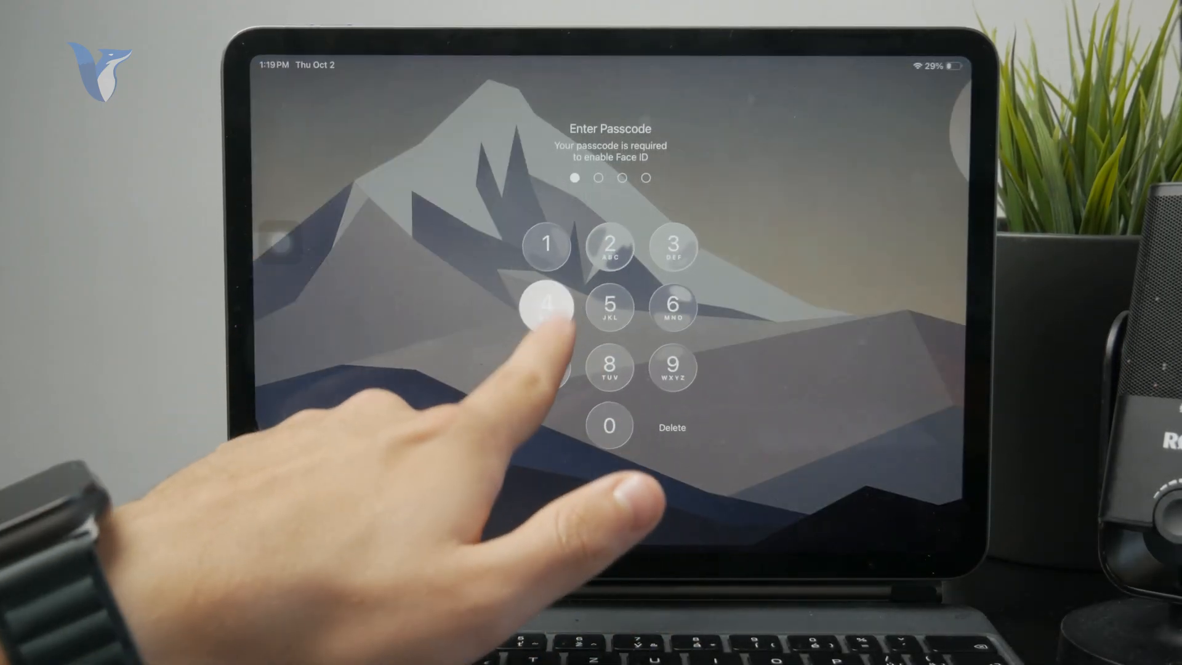